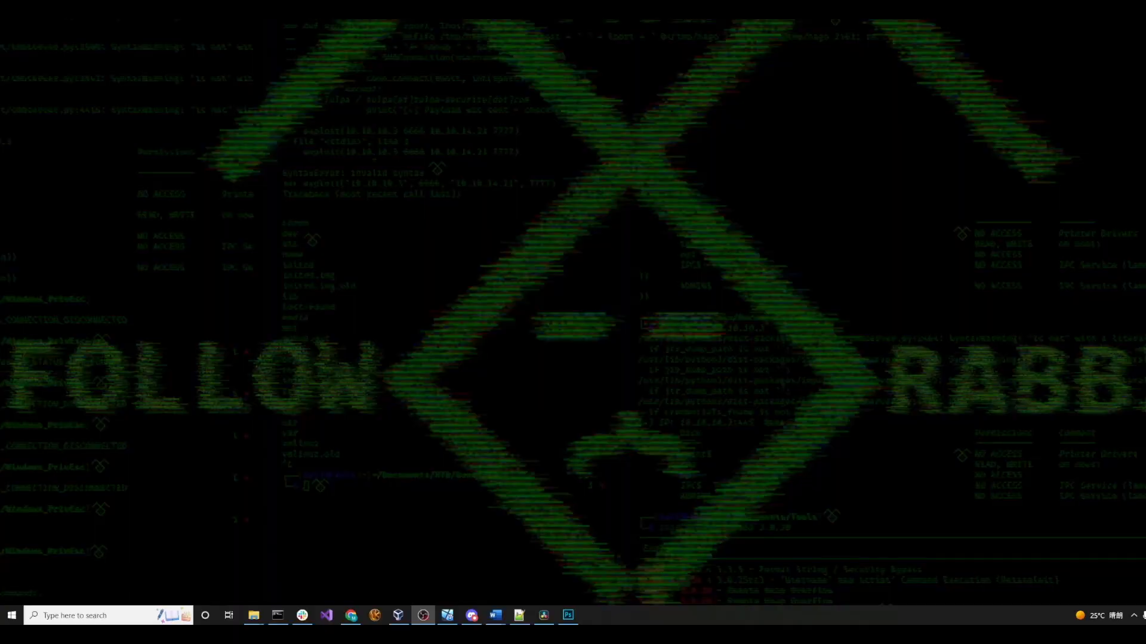
# Open the Windows 10 Start menu to show installed apps and pinned tiles.
pyautogui.click(11, 616)
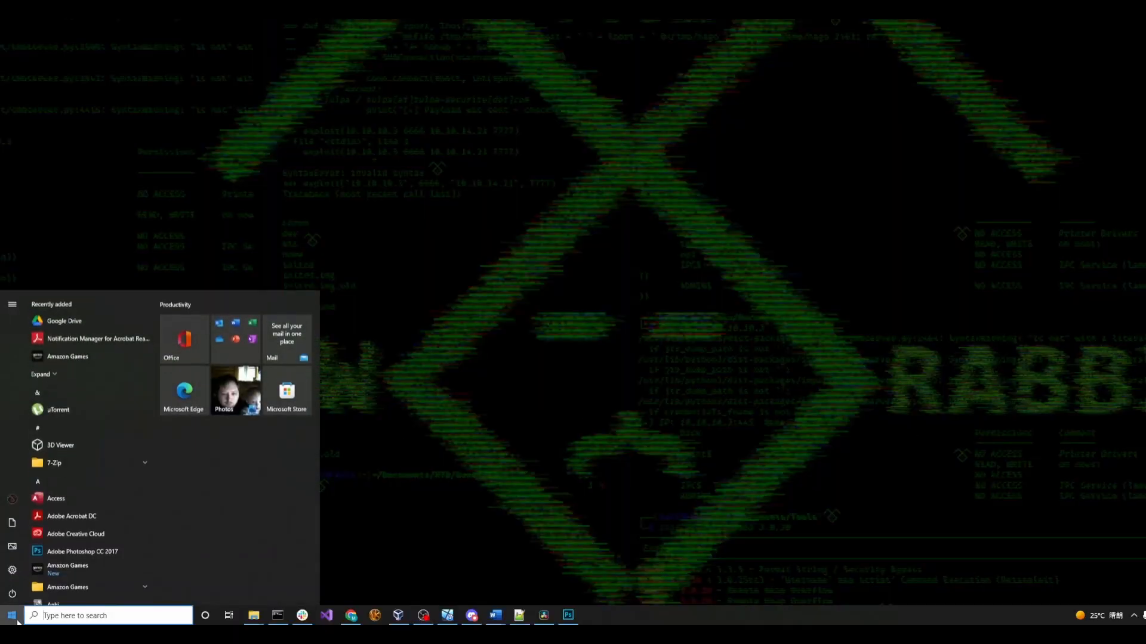